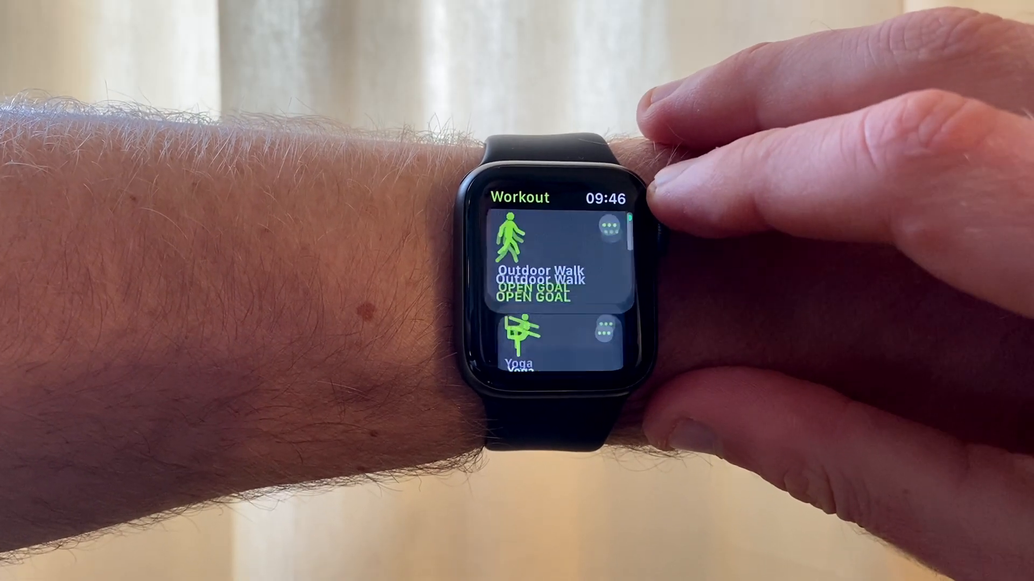
# Find WorkOutDoors through Spotlight search and launch it
pyautogui.scroll(-3)
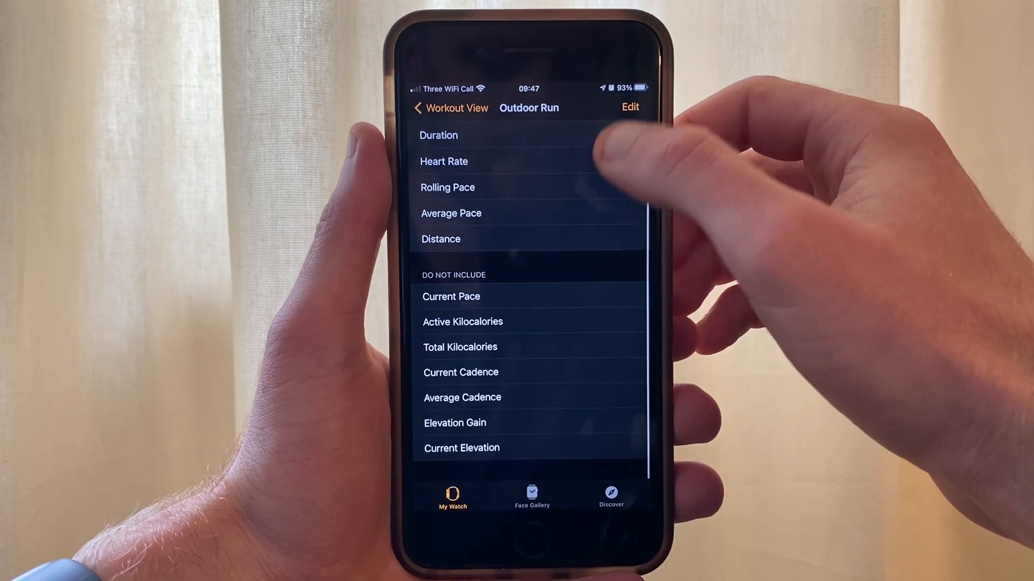
pyautogui.click(629, 106)
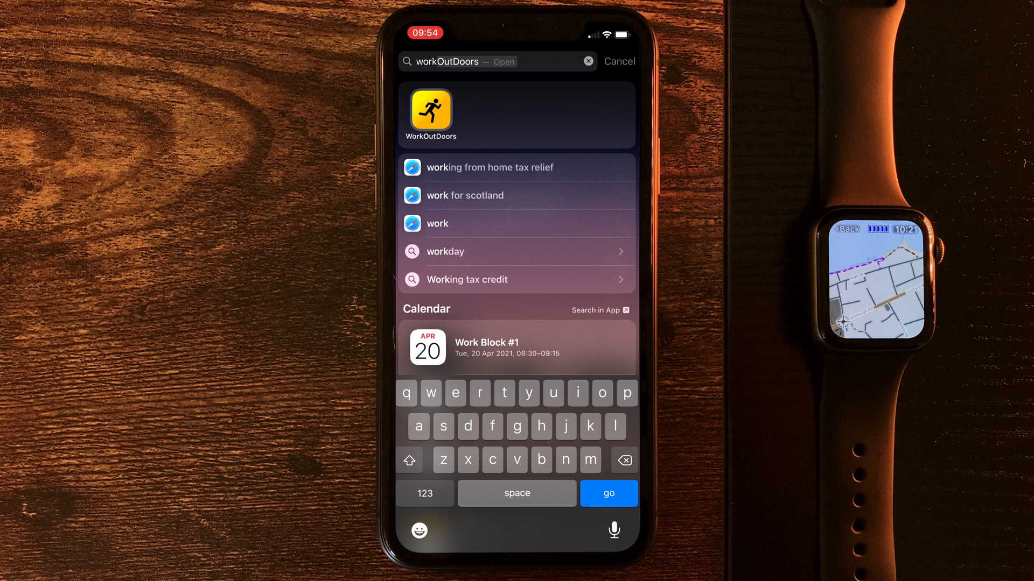
pyautogui.click(431, 112)
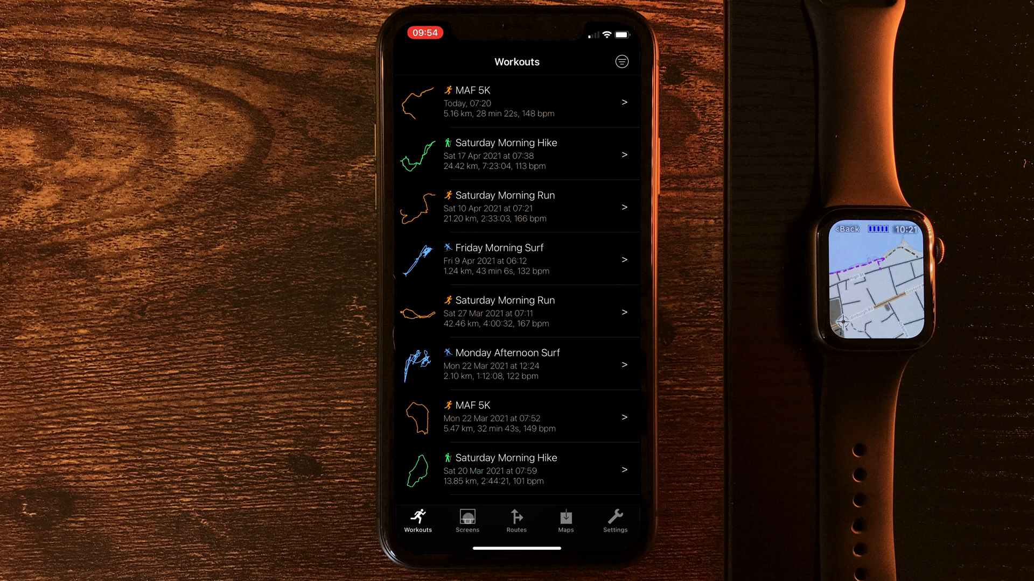
# Go to the Screens tab and scroll down to the Running Screens list
pyautogui.click(466, 522)
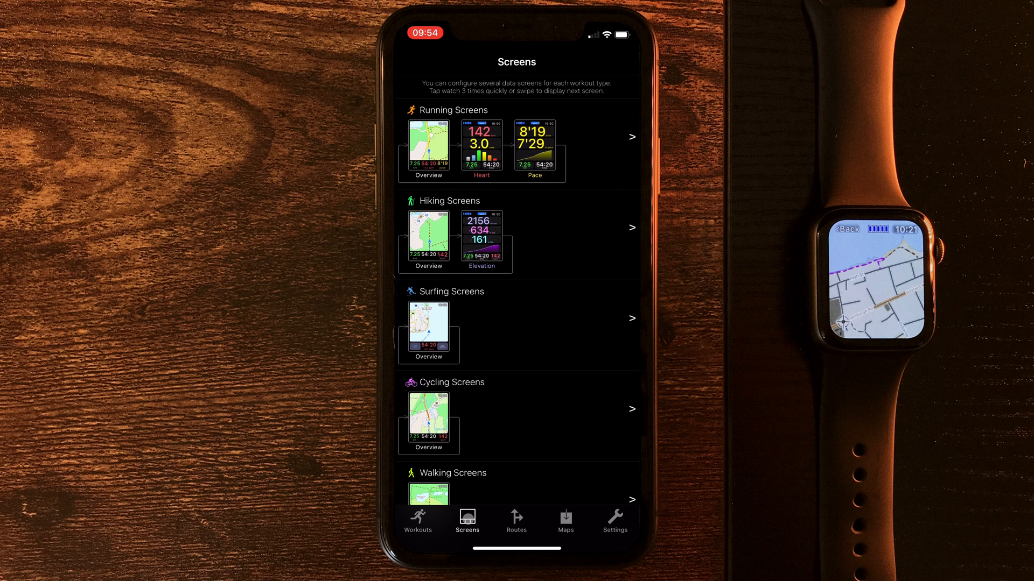
pyautogui.scroll(-3)
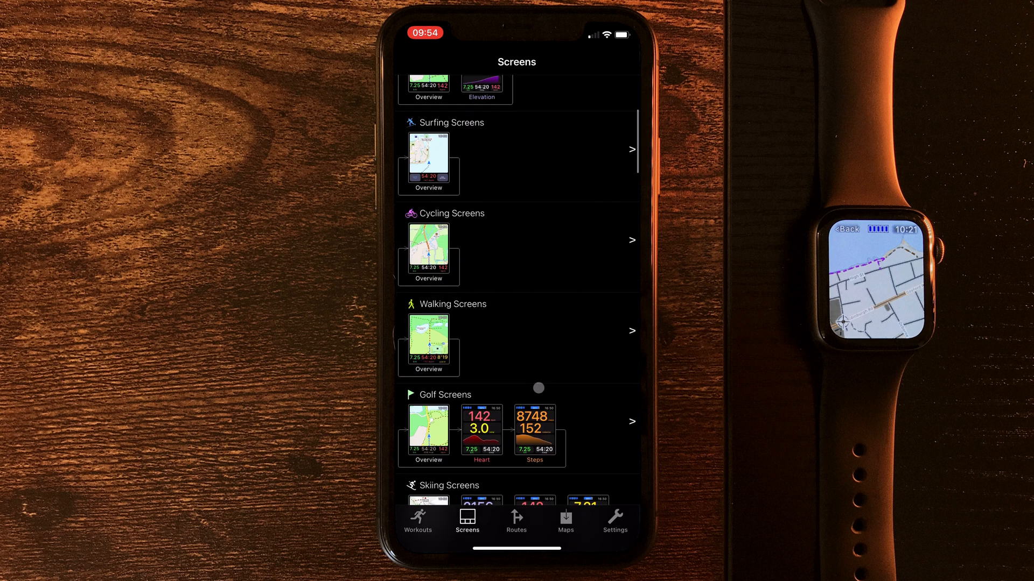
pyautogui.scroll(-3)
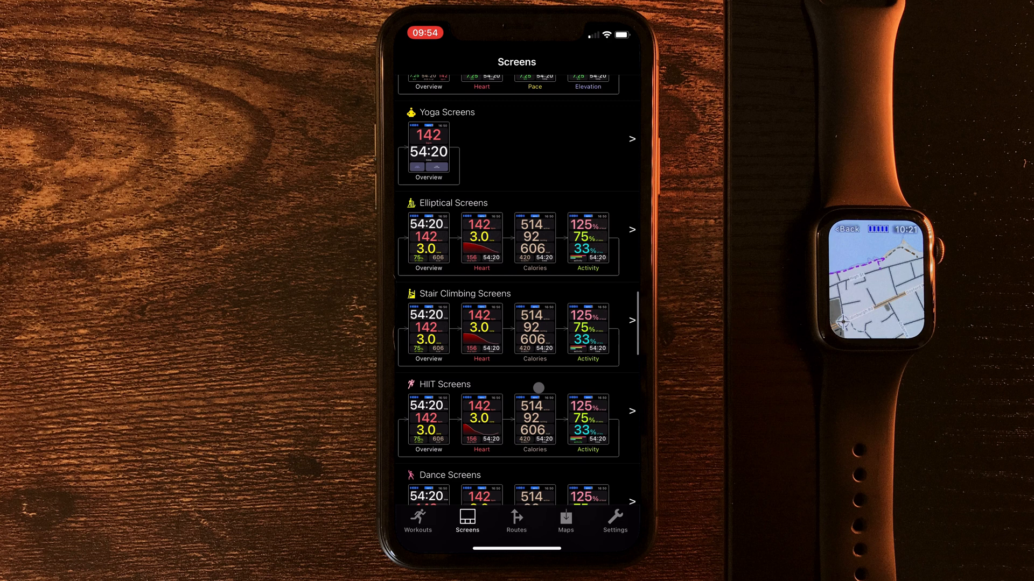
pyautogui.scroll(-3)
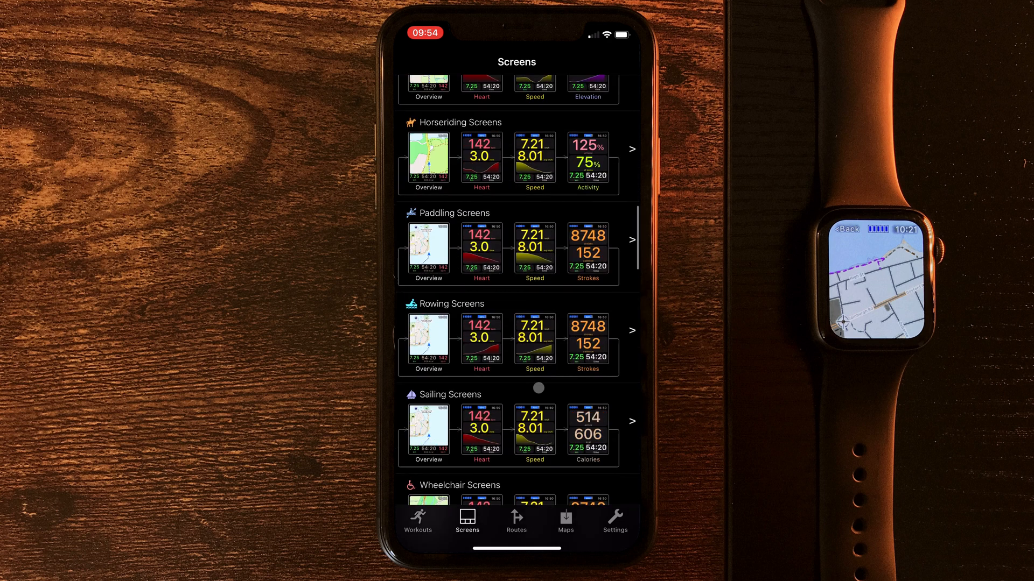
pyautogui.scroll(-3)
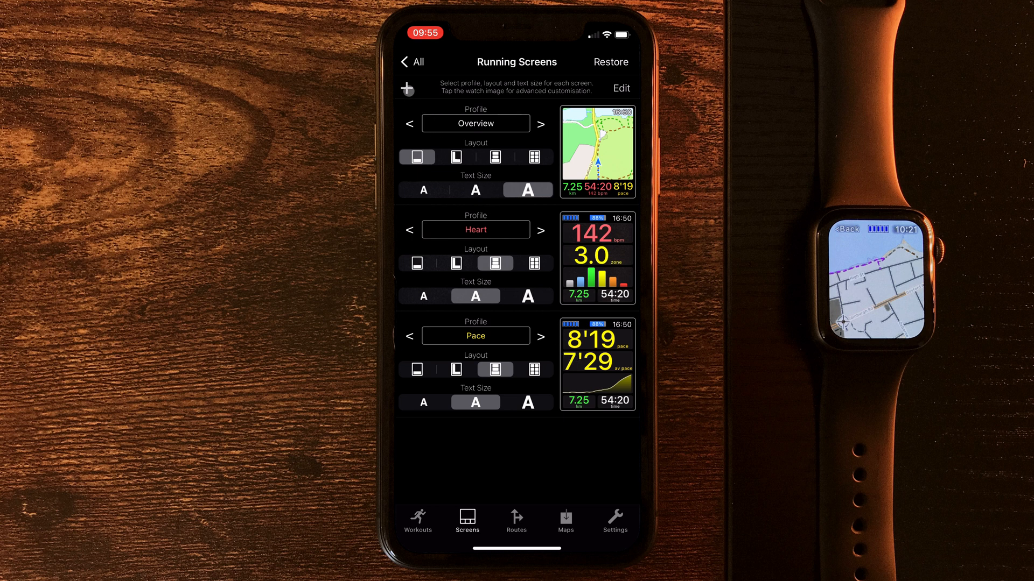
# Add a fourth Running screen with the Elevation profile and open its Screen 4 editor
pyautogui.click(407, 88)
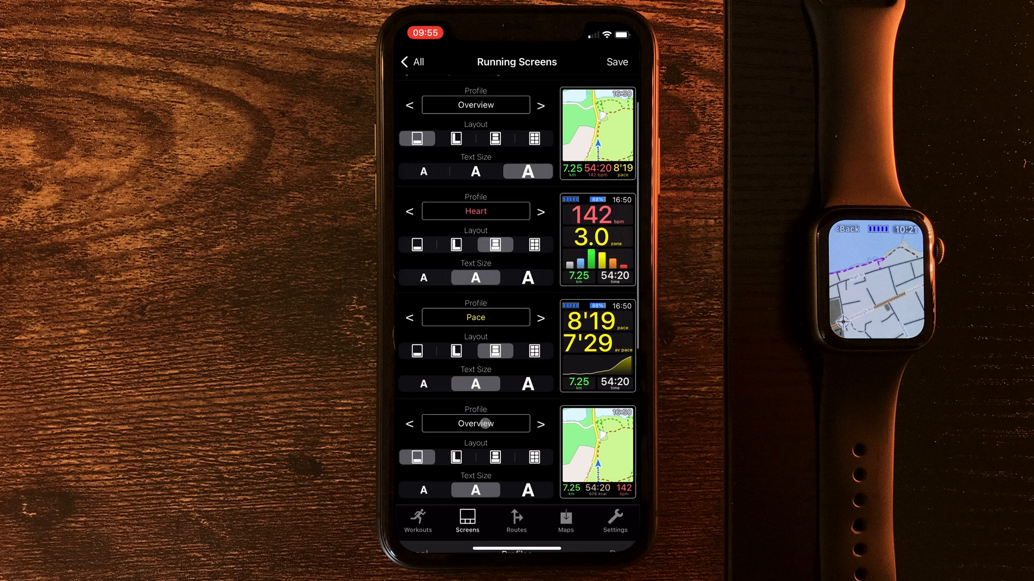
pyautogui.click(476, 423)
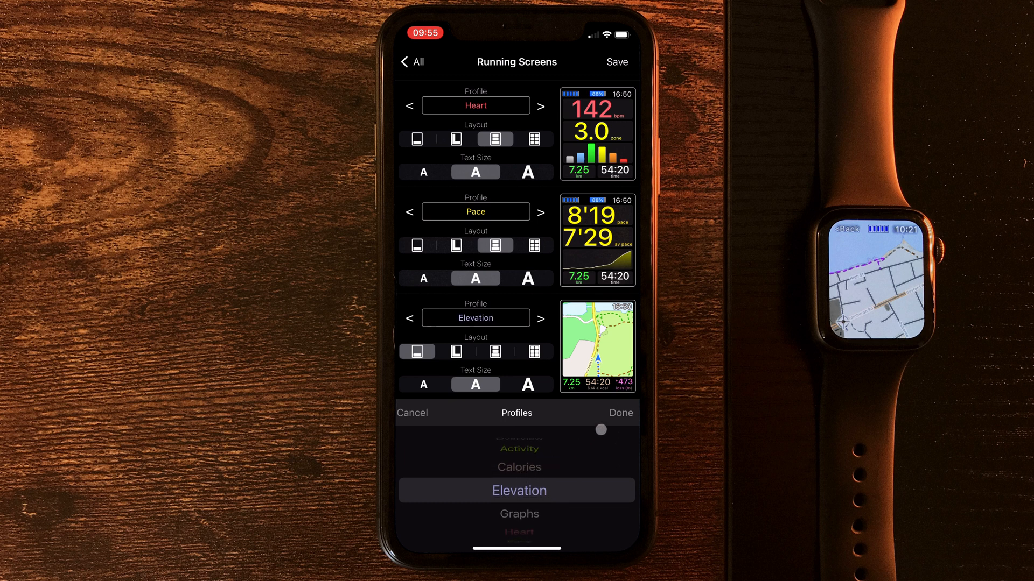
pyautogui.click(619, 413)
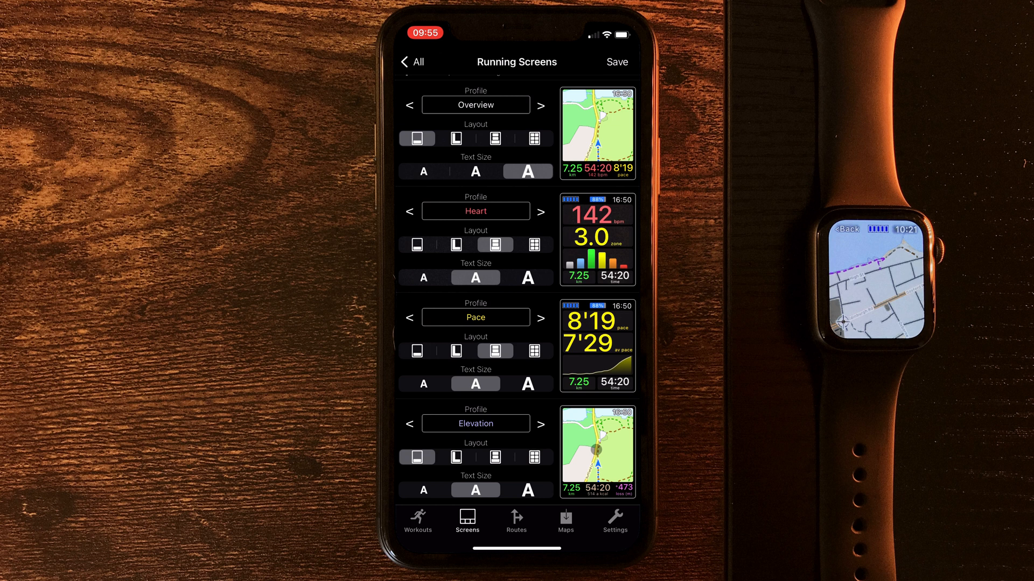
pyautogui.click(596, 452)
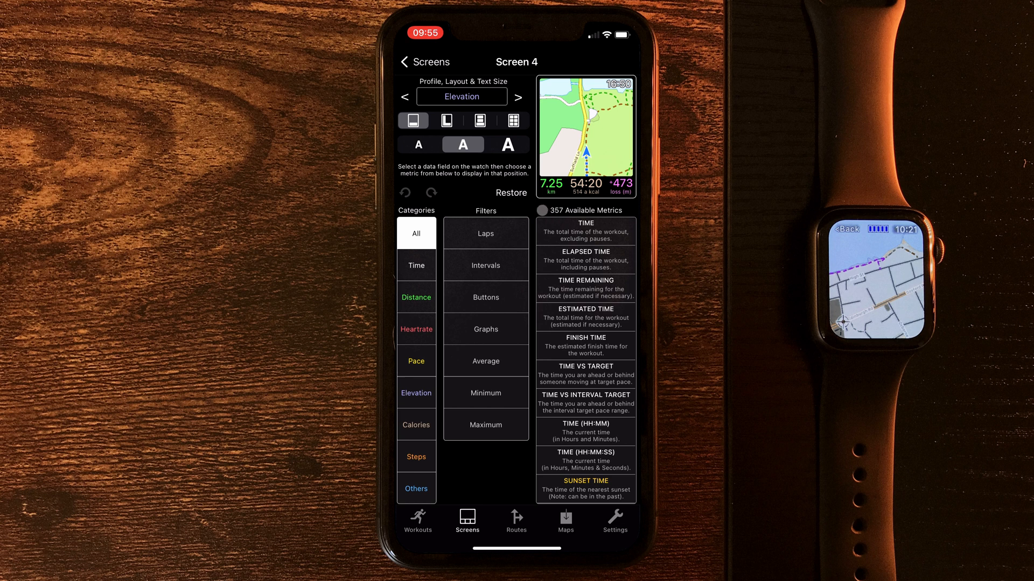
# Try each screen 4 layout, then settle on the metrics grid with the smallest text
pyautogui.click(462, 144)
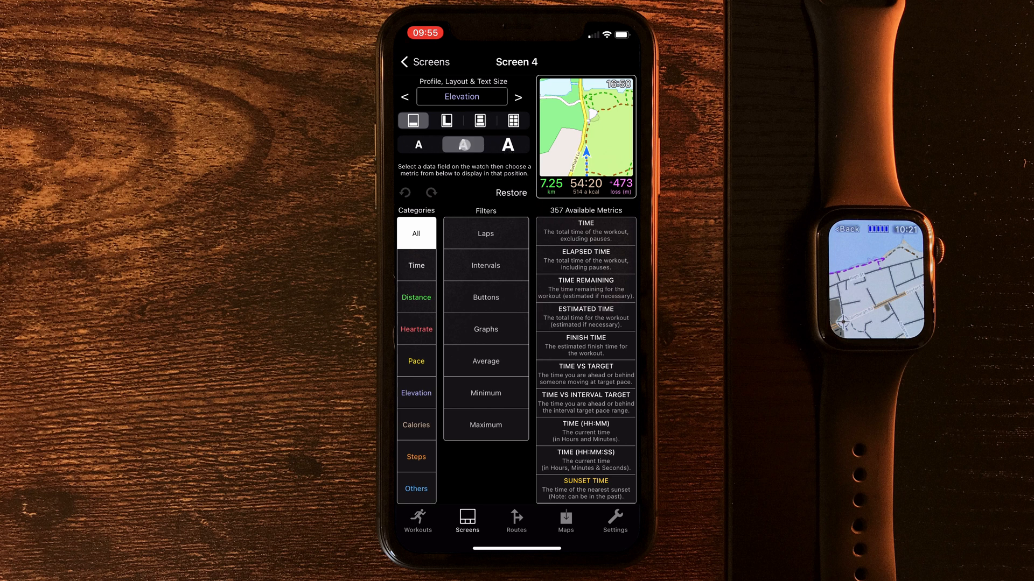
pyautogui.click(461, 145)
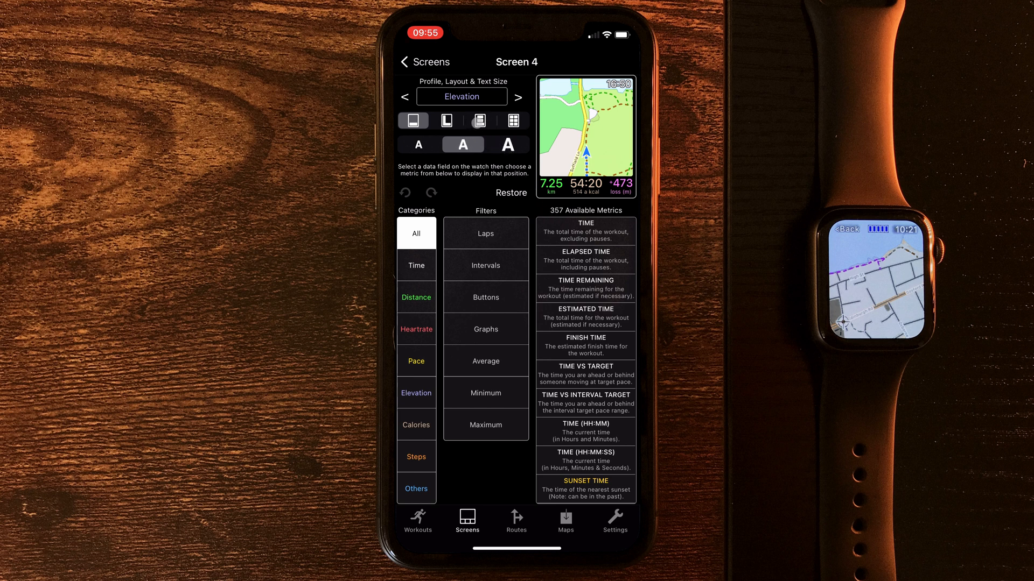
pyautogui.click(446, 120)
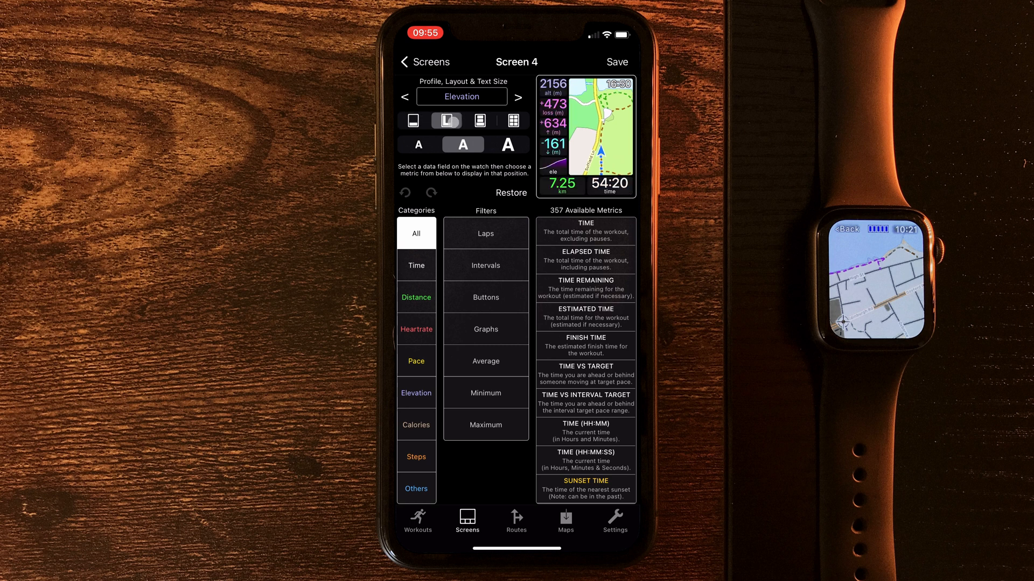
pyautogui.click(479, 120)
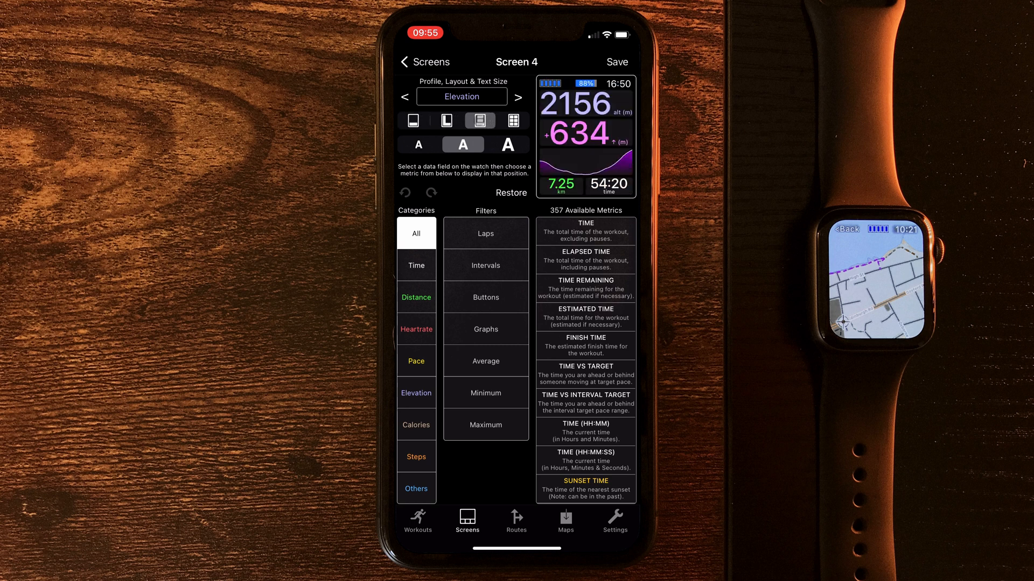
pyautogui.click(513, 120)
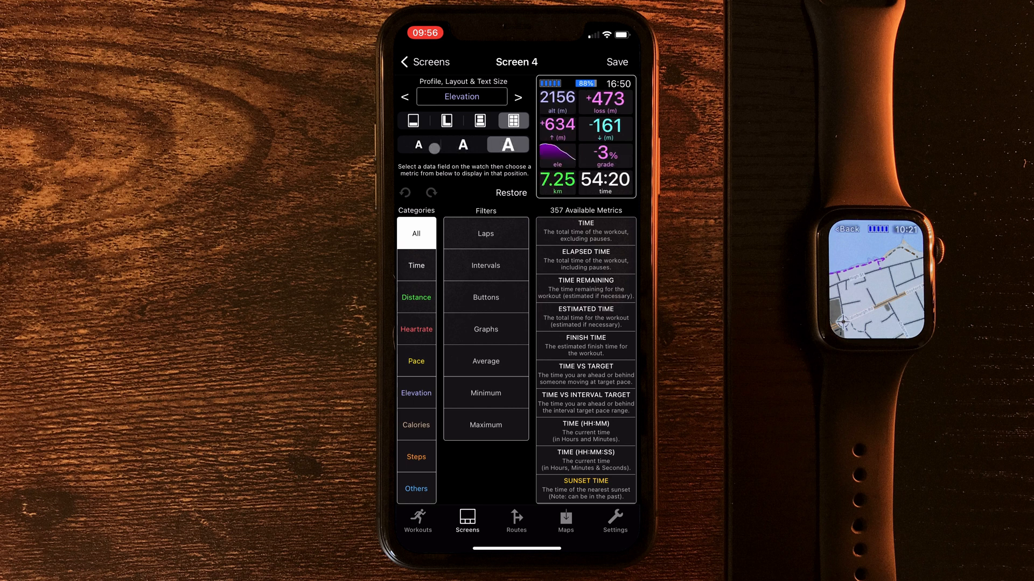
pyautogui.click(418, 144)
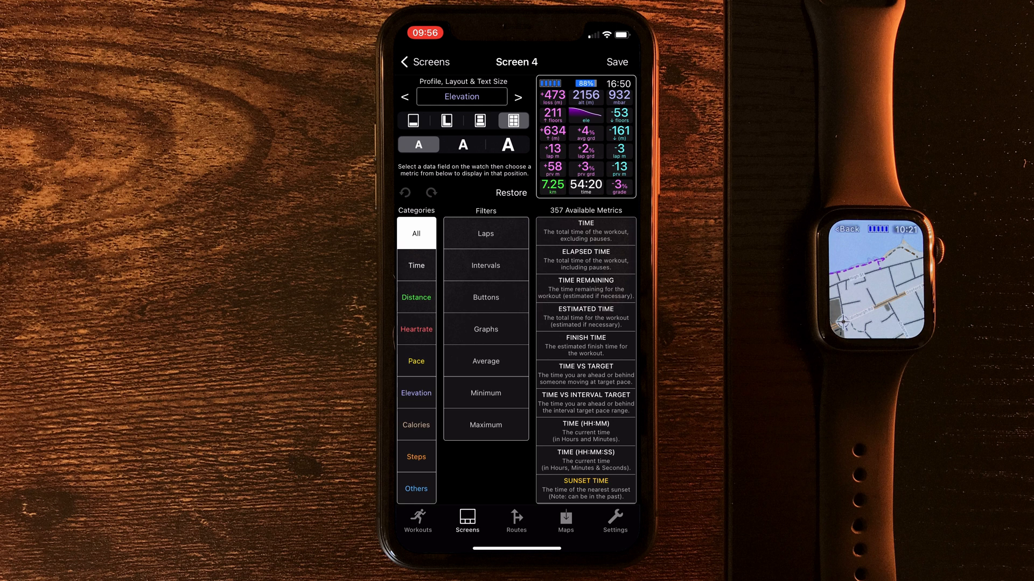
# Switch screen 4 to large numbers above an elevation graph in medium text
pyautogui.click(452, 120)
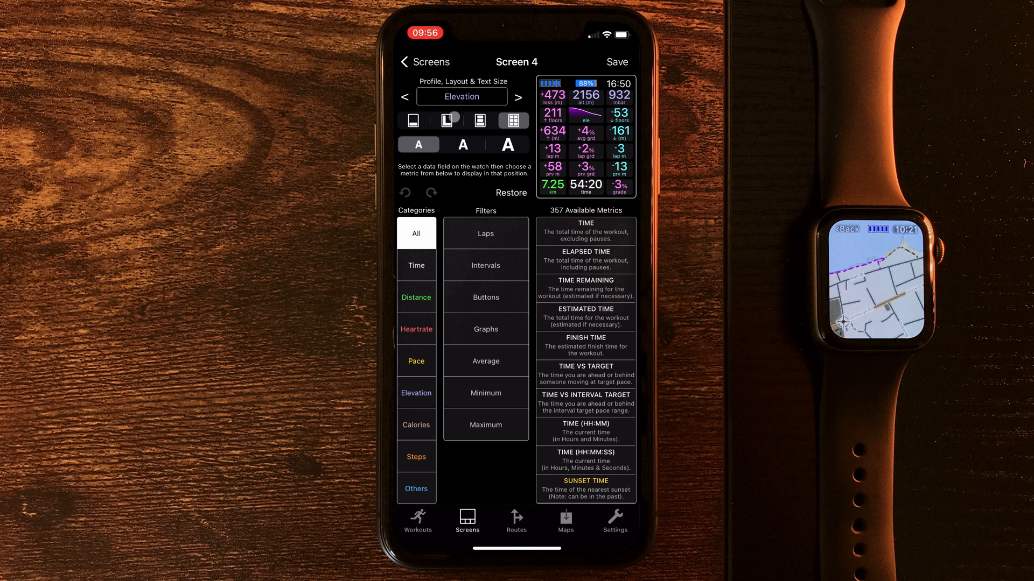
pyautogui.click(479, 120)
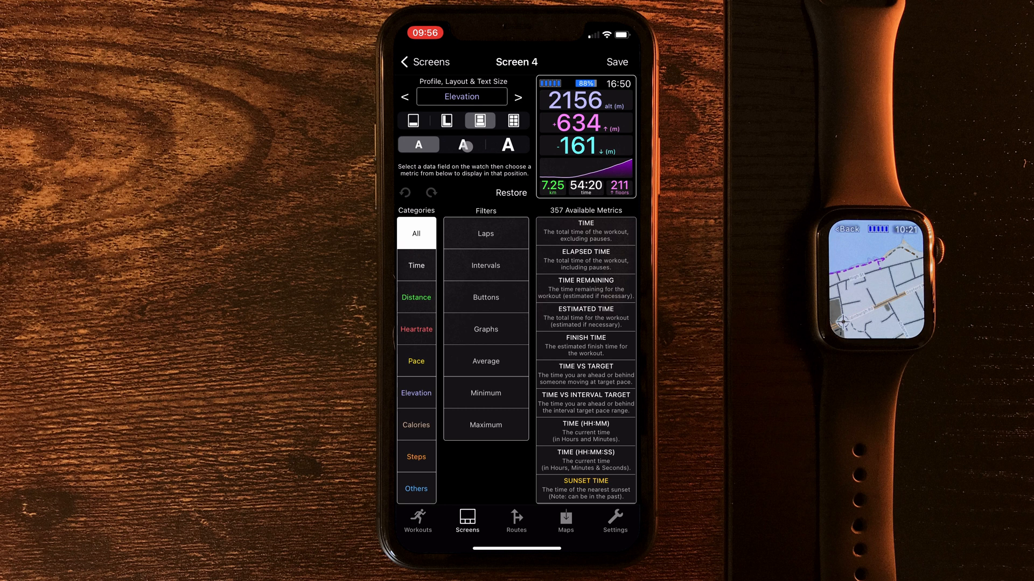
pyautogui.click(462, 145)
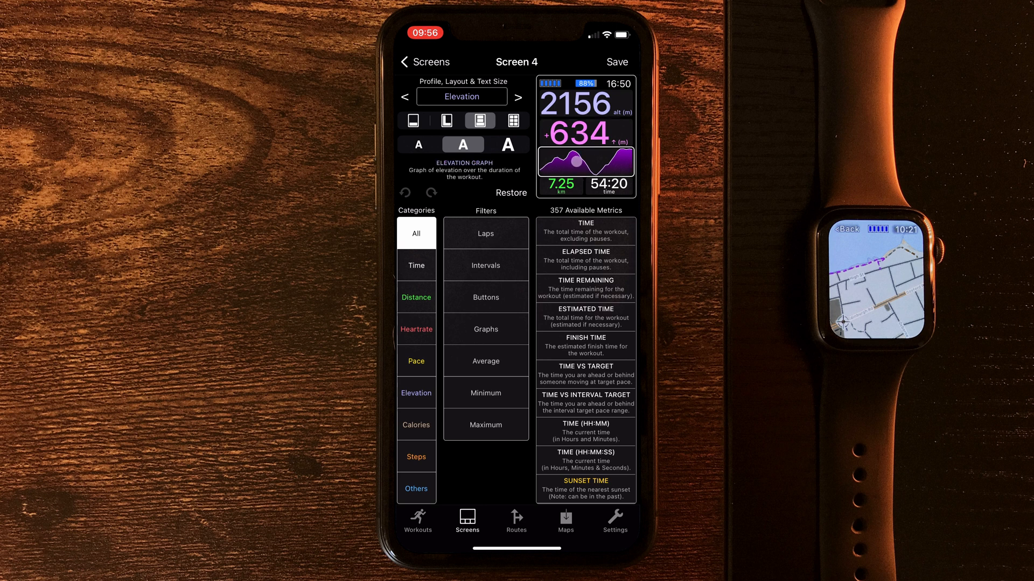
# Check the distance and time fields, then select the elevation graph field for replacement
pyautogui.click(559, 185)
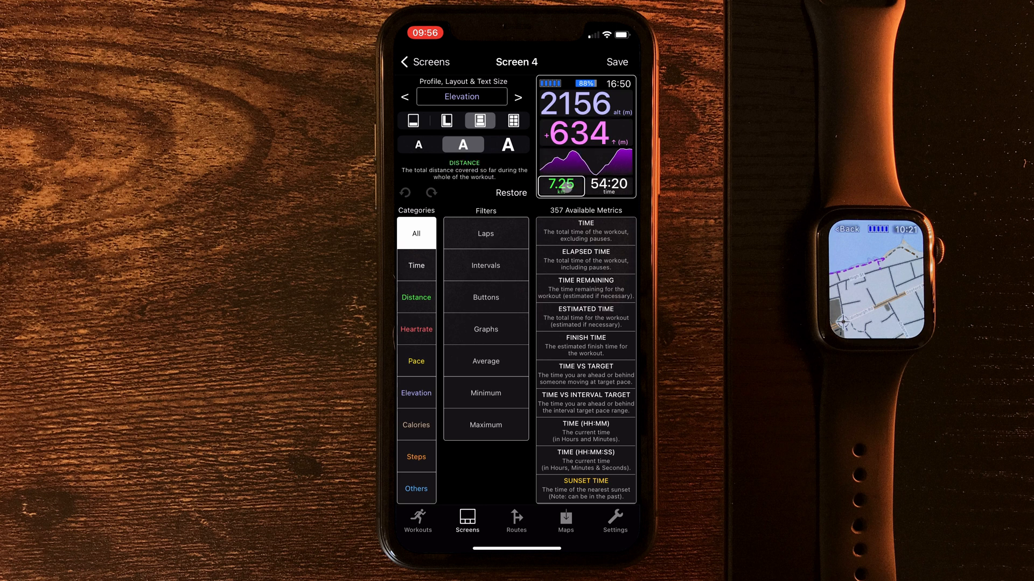
pyautogui.click(584, 228)
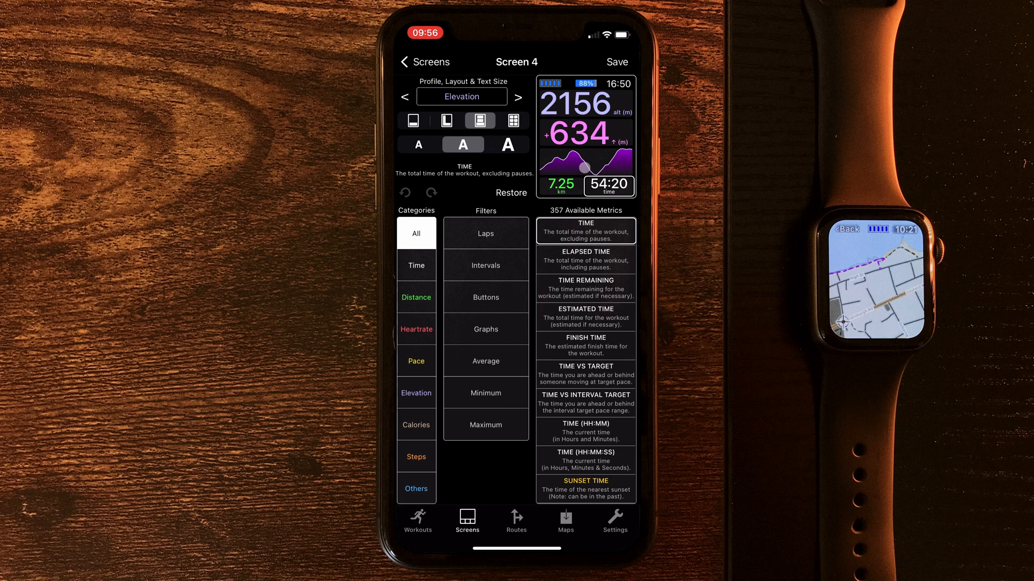
pyautogui.click(585, 161)
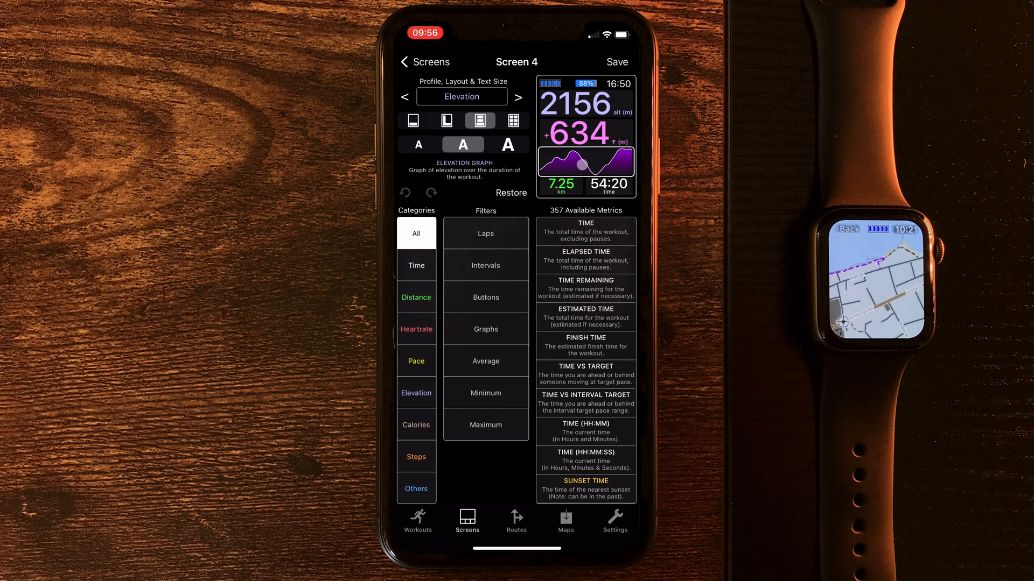
pyautogui.click(584, 133)
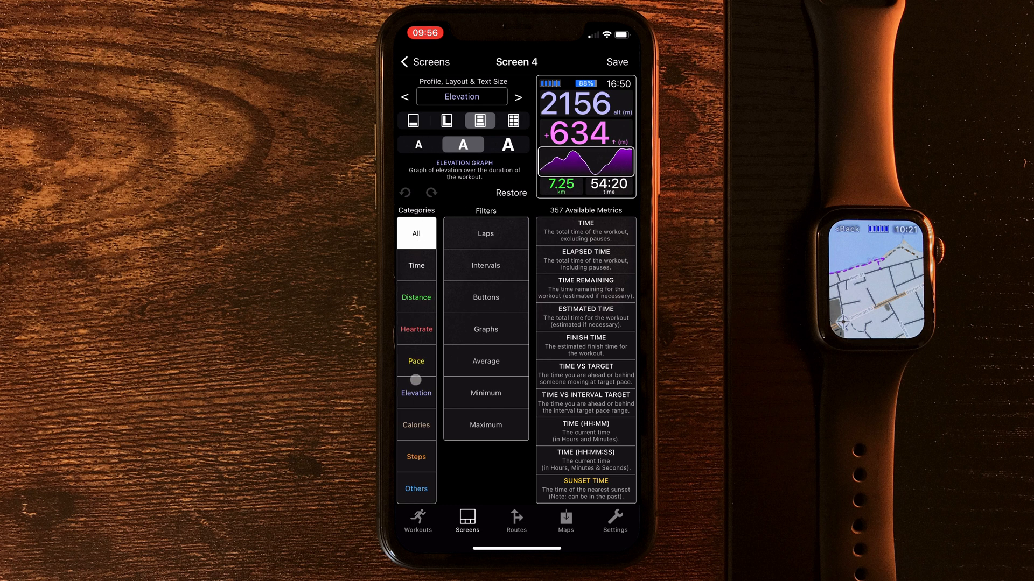
# Replace the selected field with Descent from the Elevation metrics and save screen 4
pyautogui.click(416, 393)
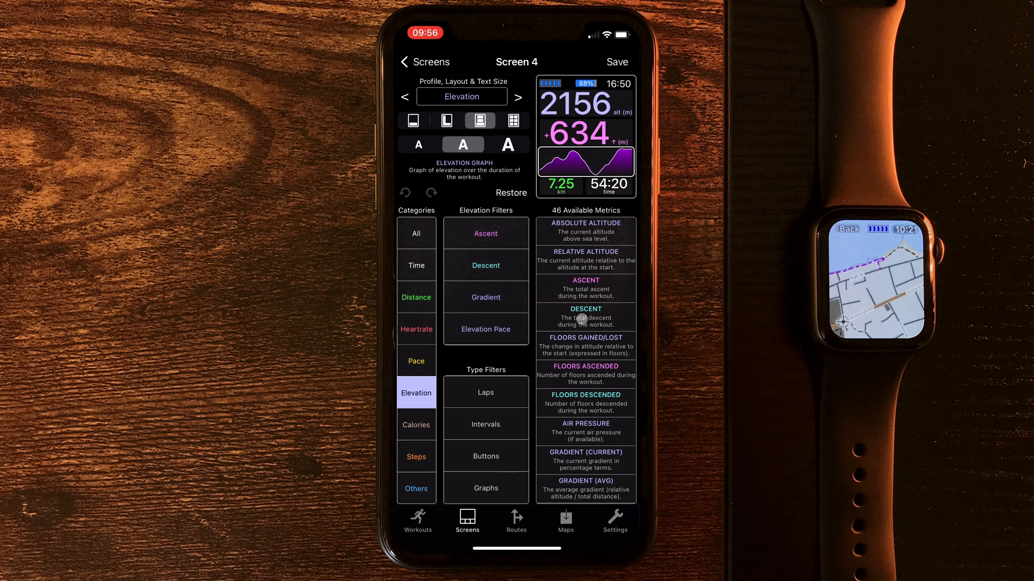
pyautogui.click(584, 317)
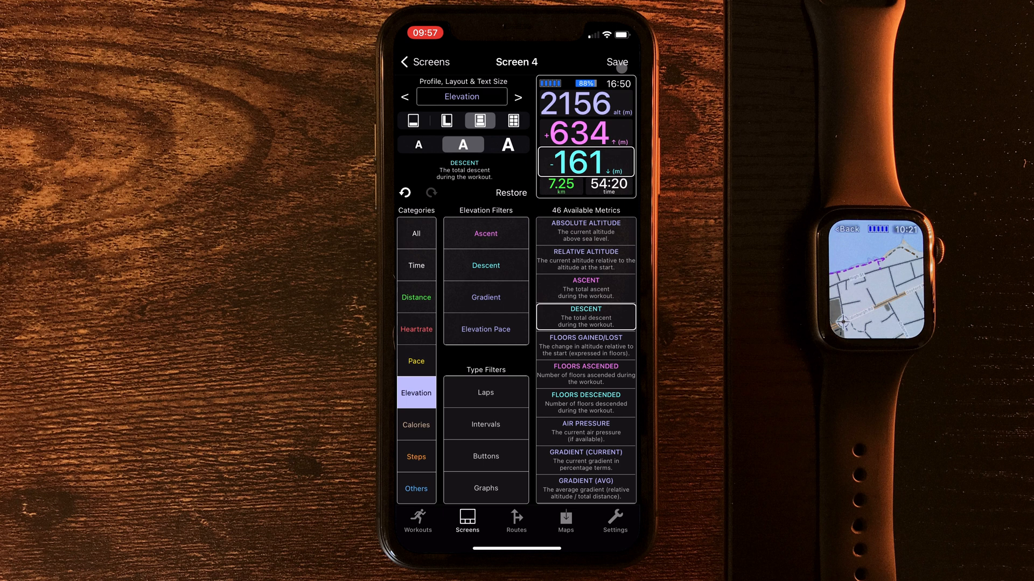
pyautogui.click(425, 62)
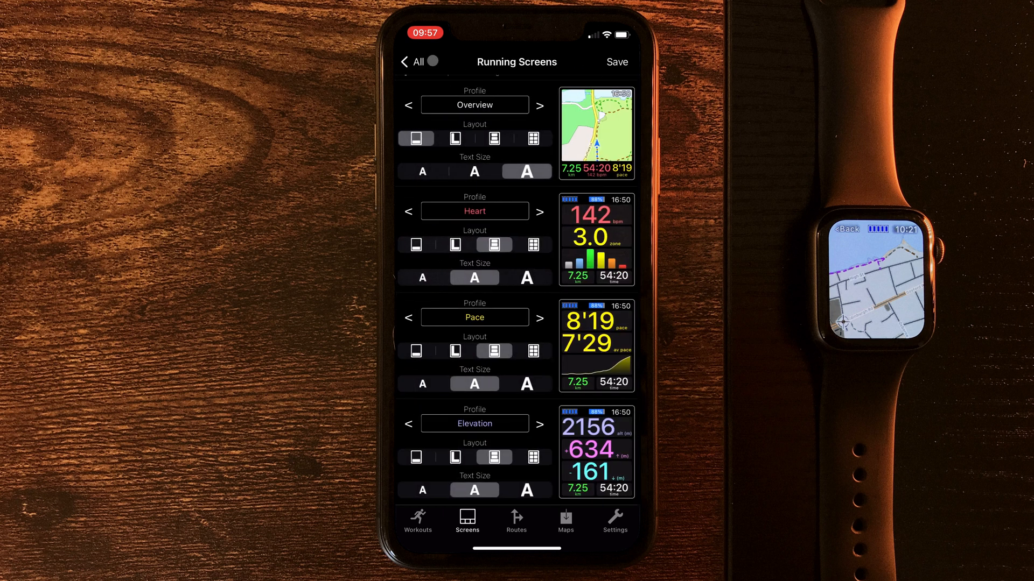